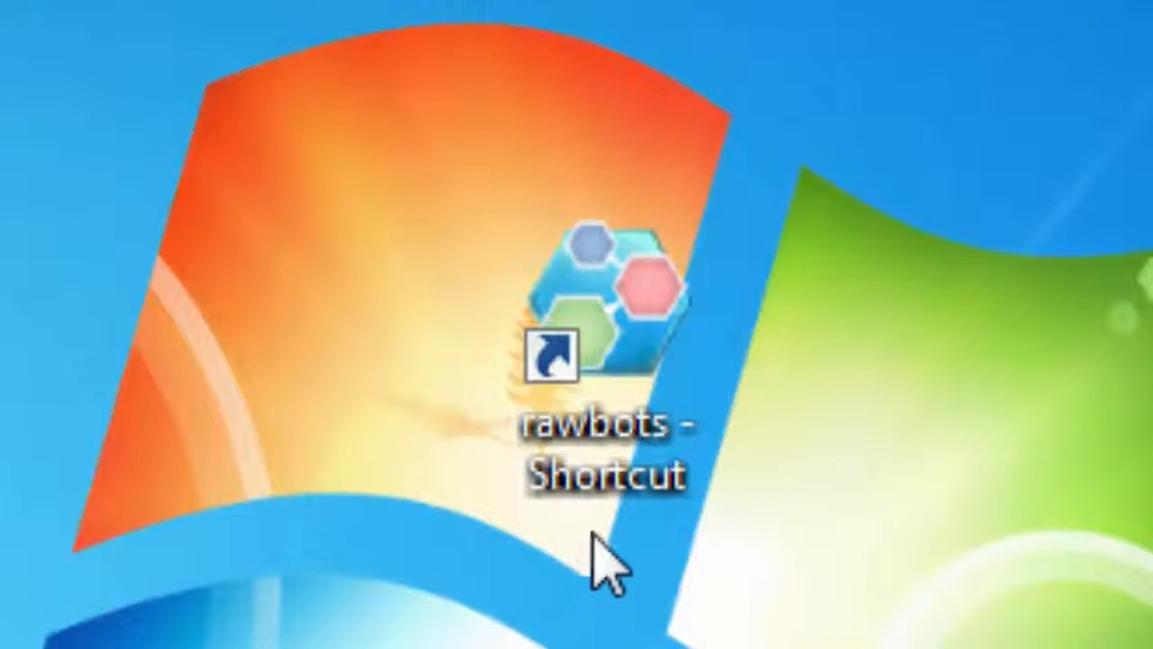
Launch rawbots from its desktop shortcut and review the Input control bindings list.
click(612, 315)
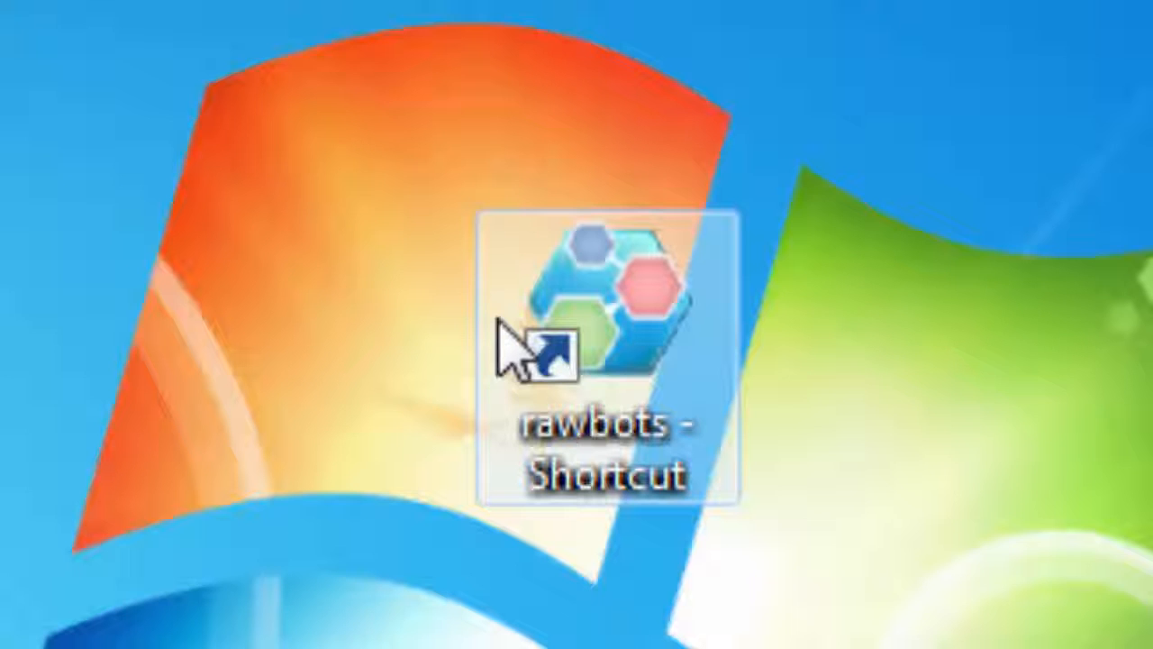
mouse_move(685, 405)
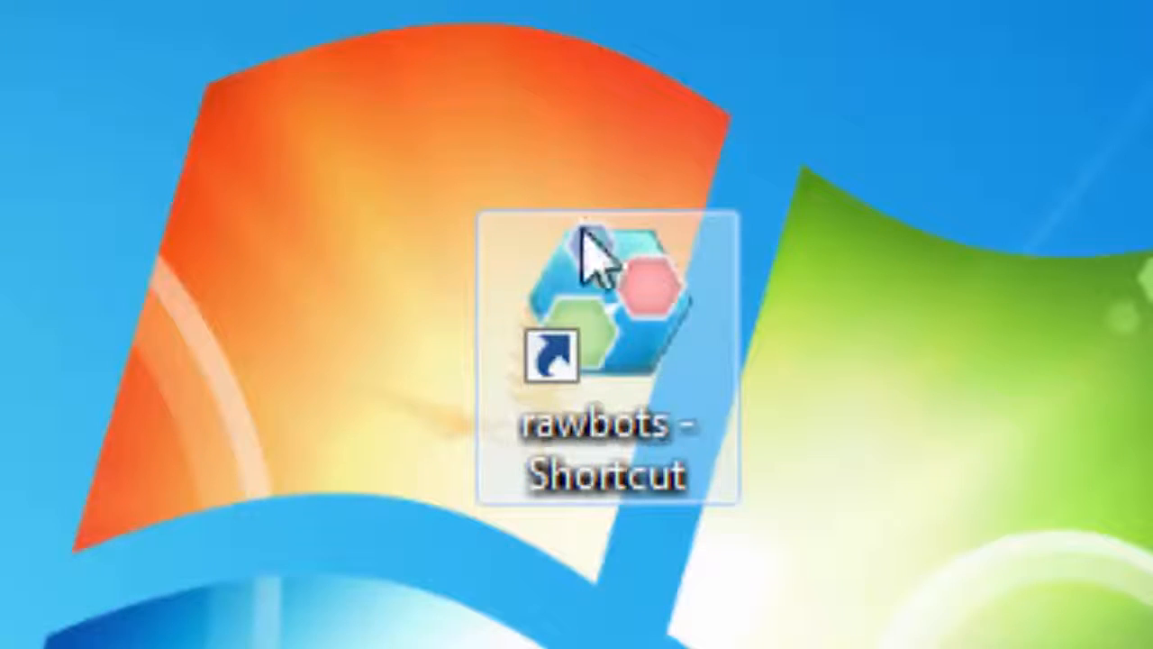
mouse_move(513, 541)
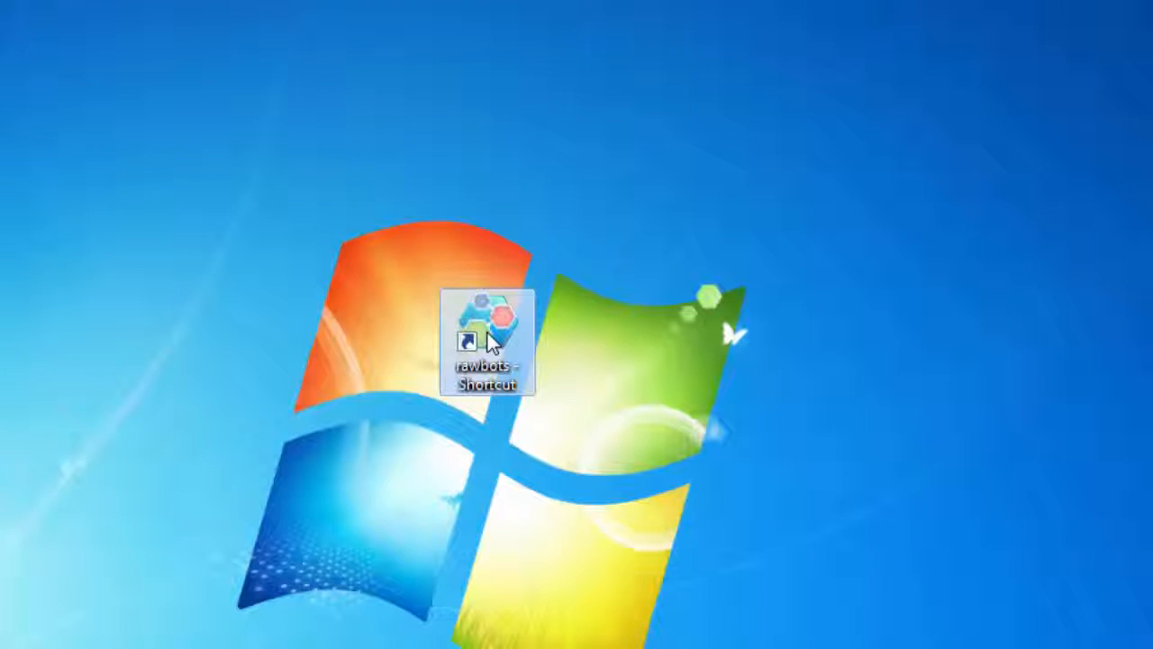
double_click(487, 324)
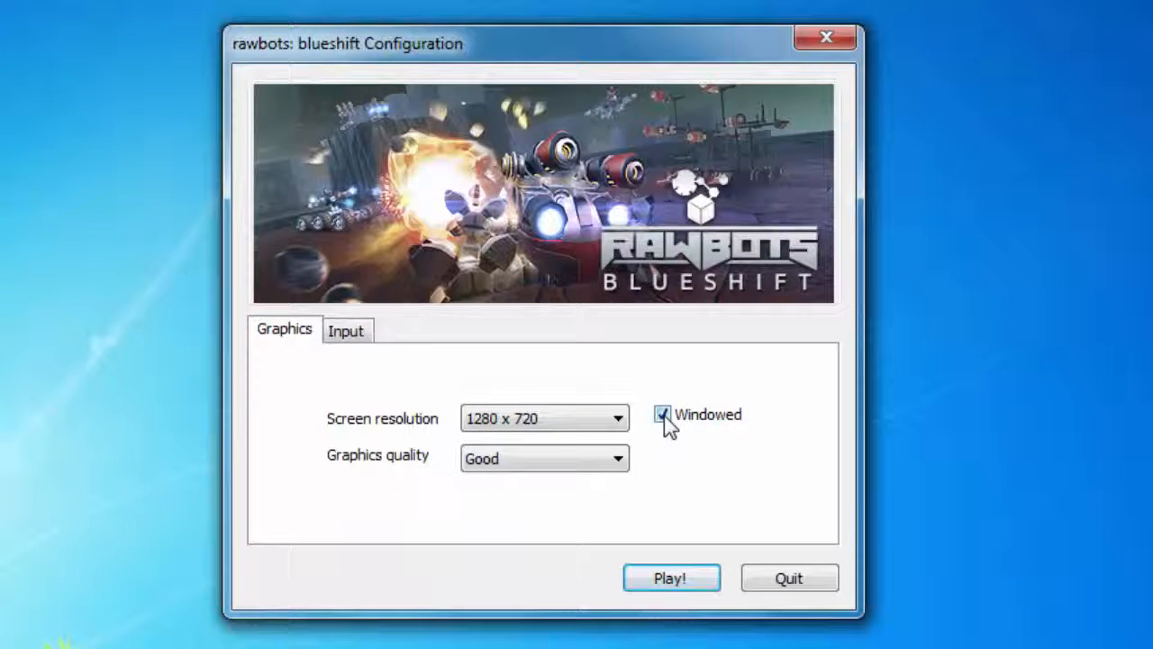
click(346, 330)
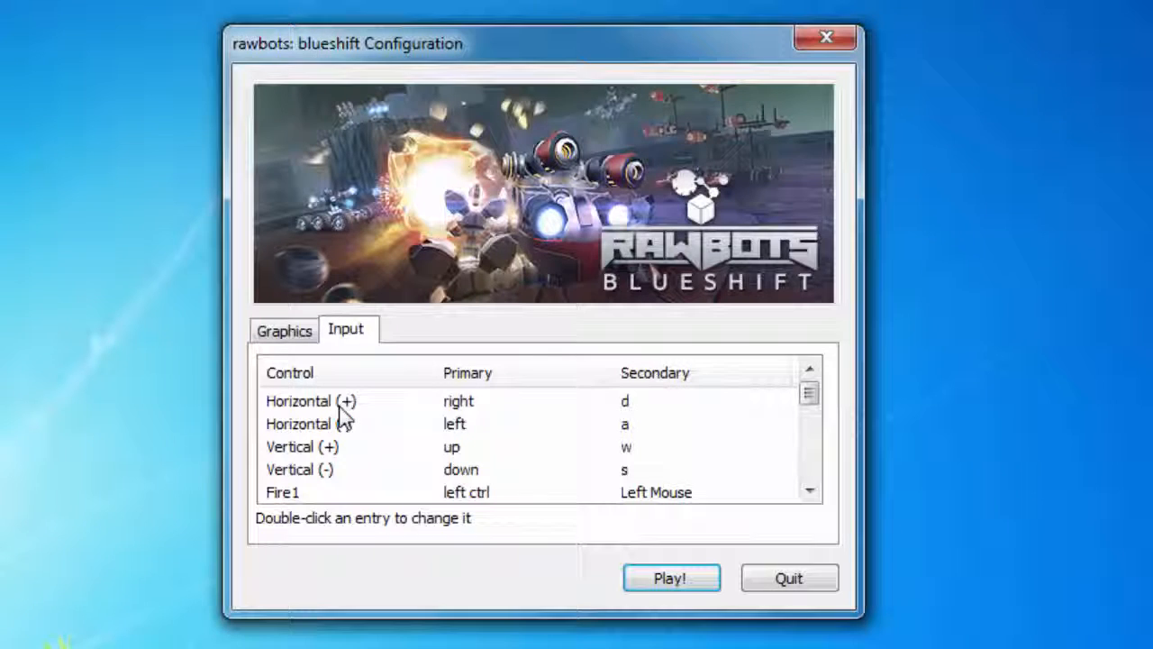
mouse_move(378, 447)
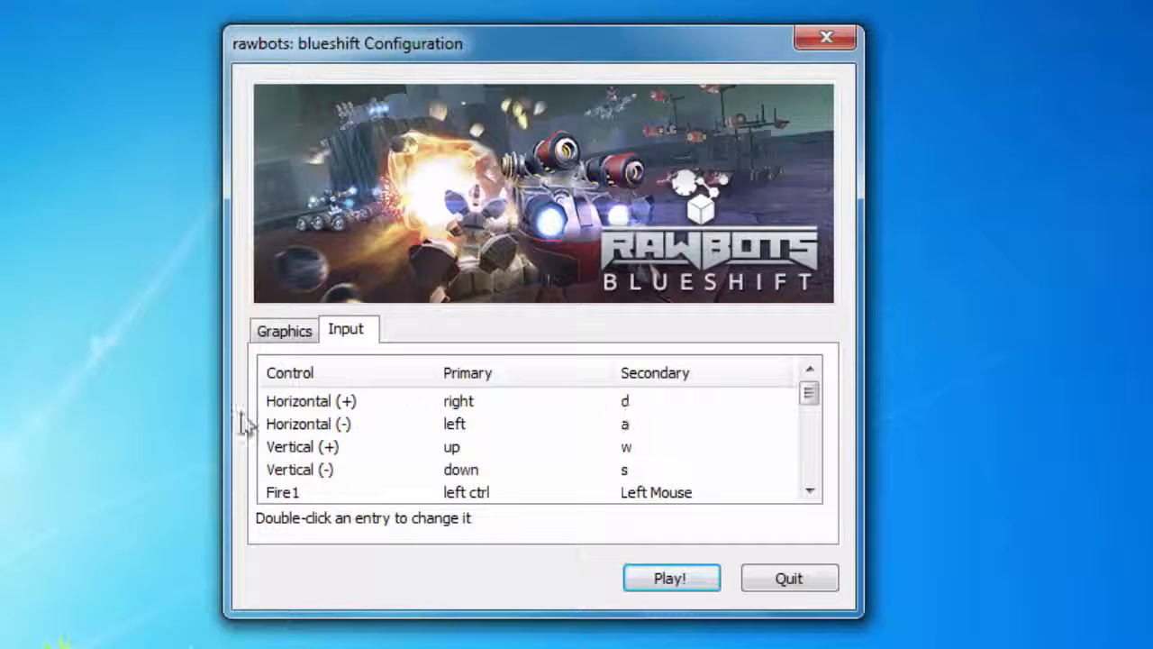
mouse_move(634, 442)
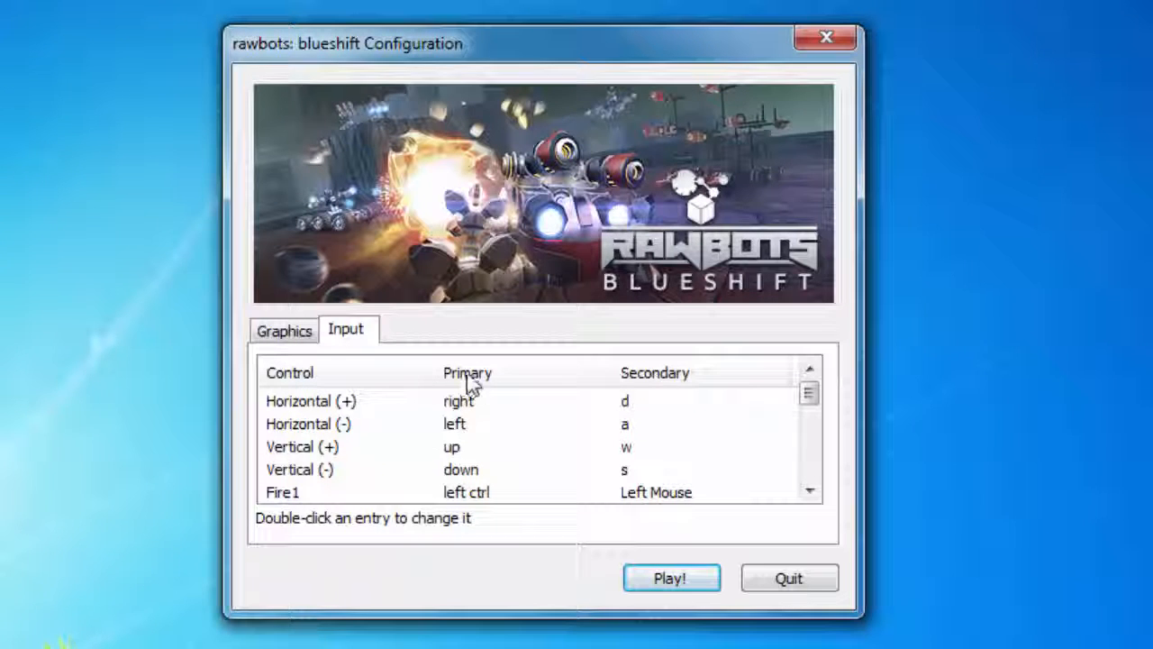
mouse_move(496, 426)
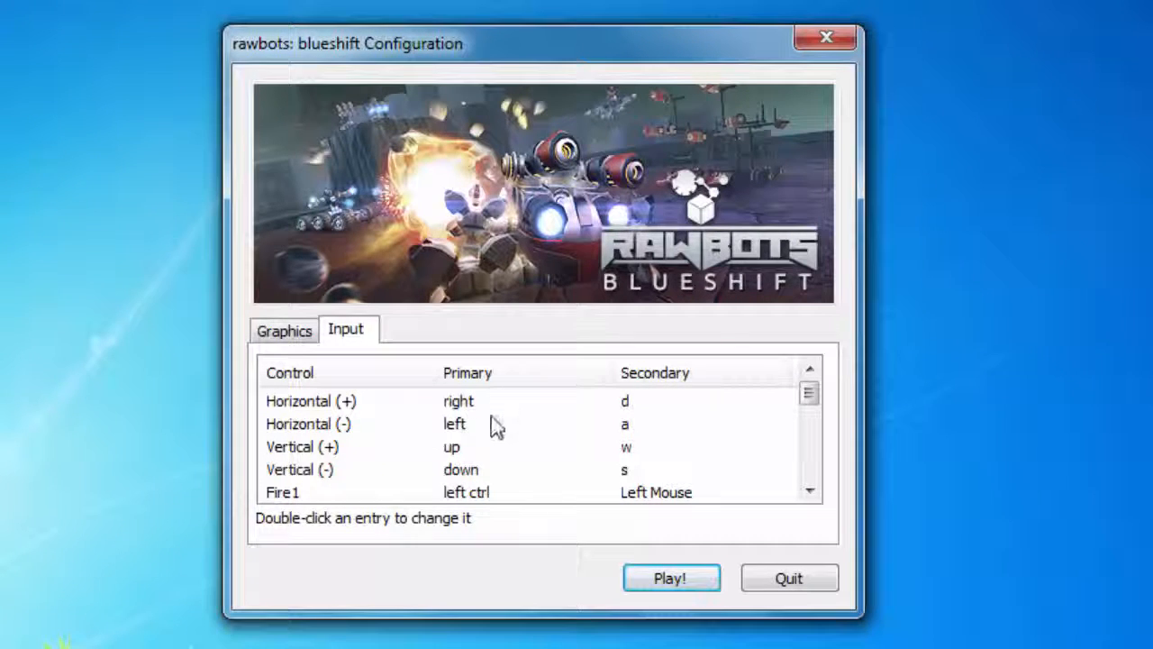
mouse_move(482, 411)
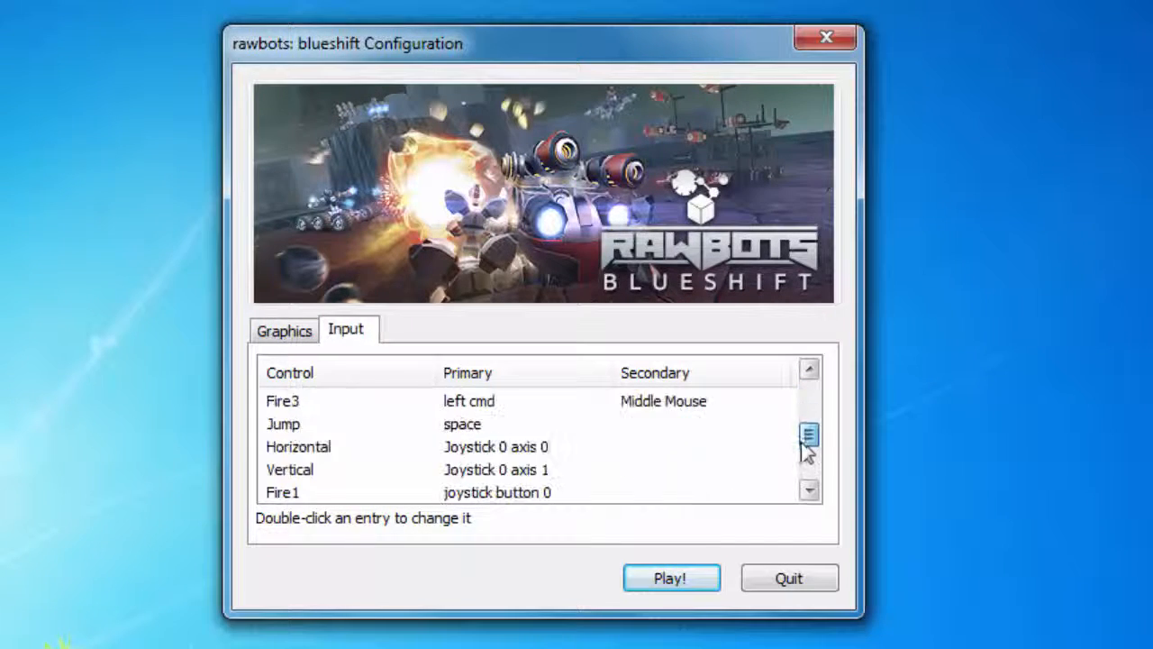
scroll(down, 3)
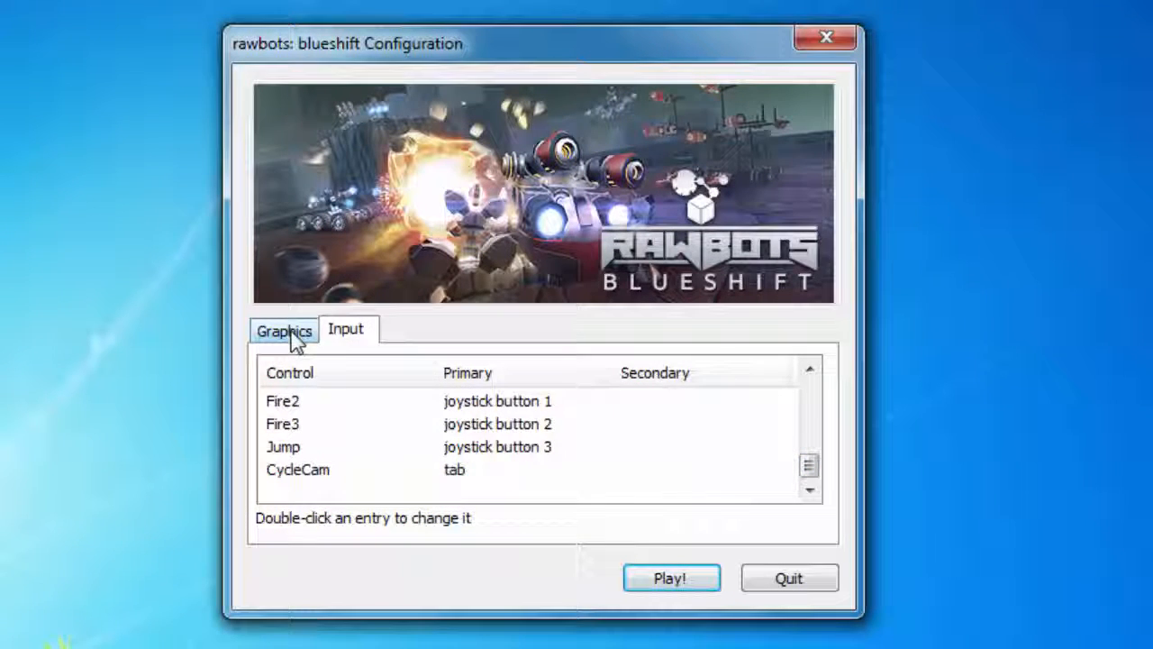
Choose a screen resolution under Graphics and start the game with Play!
click(284, 330)
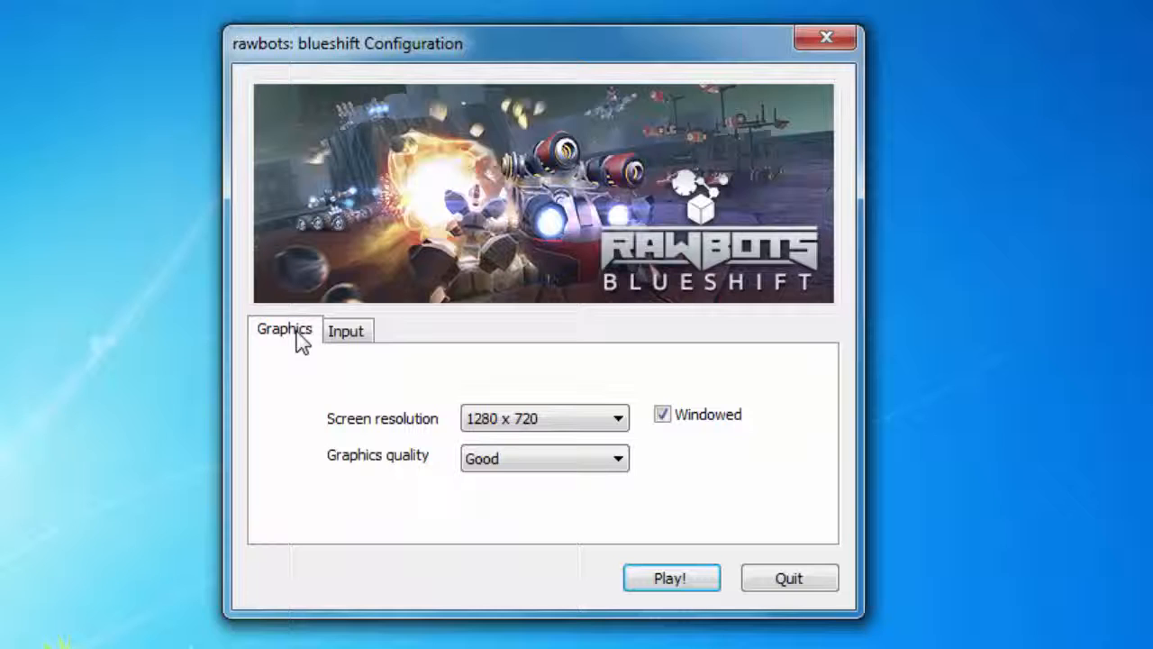
mouse_move(411, 404)
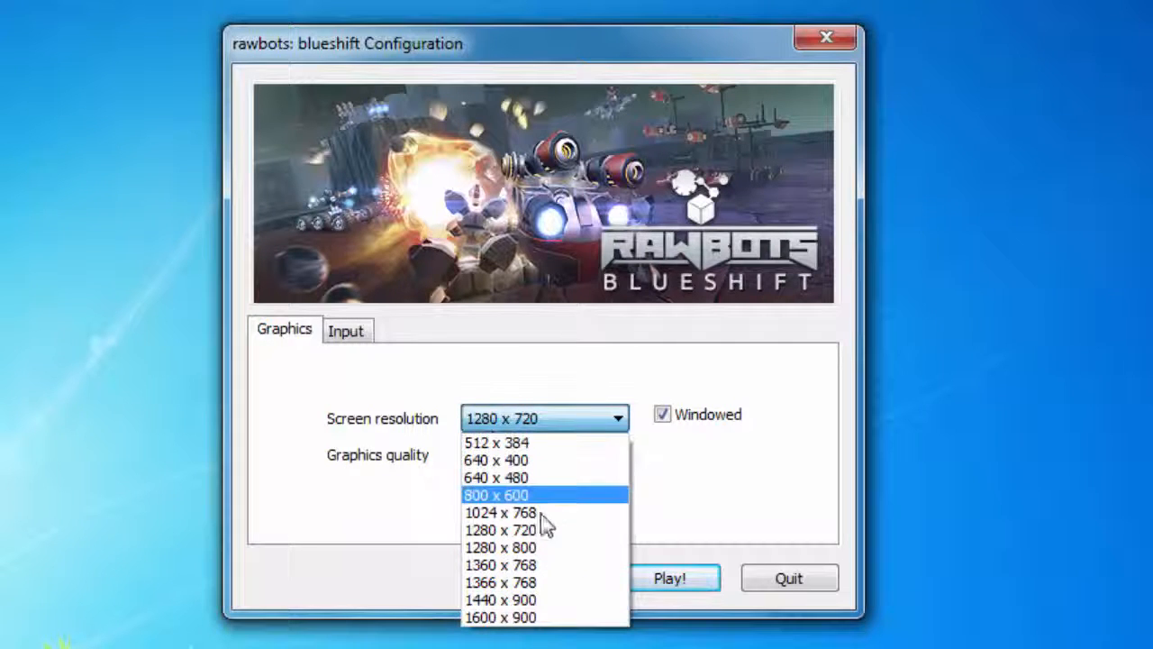
click(545, 454)
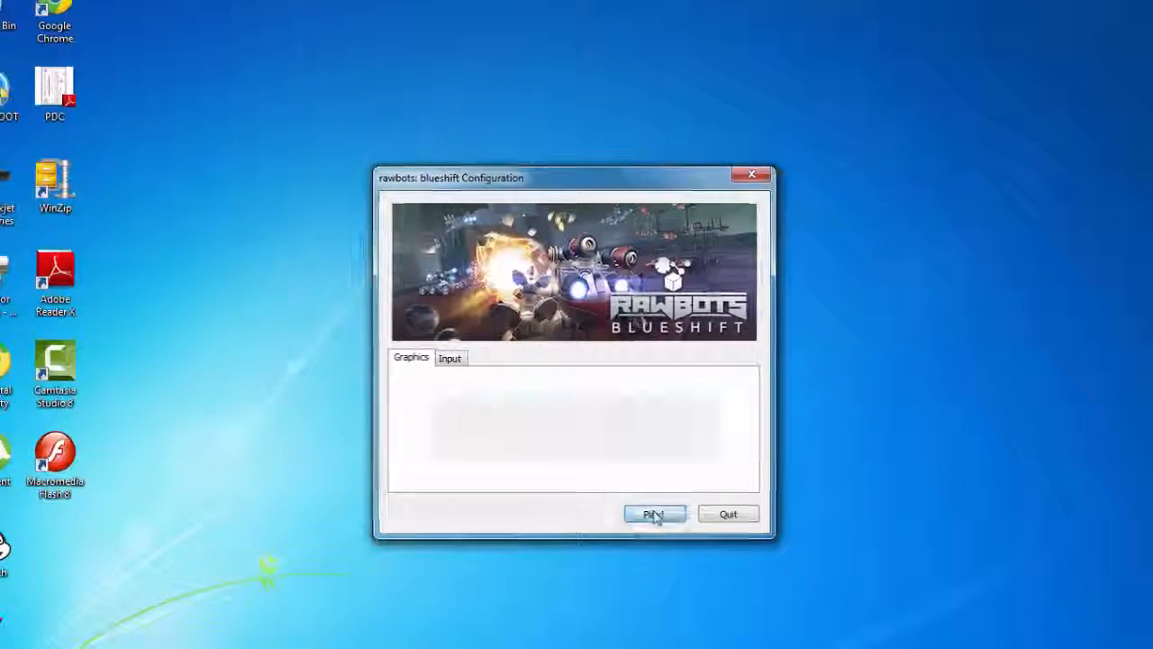
click(652, 513)
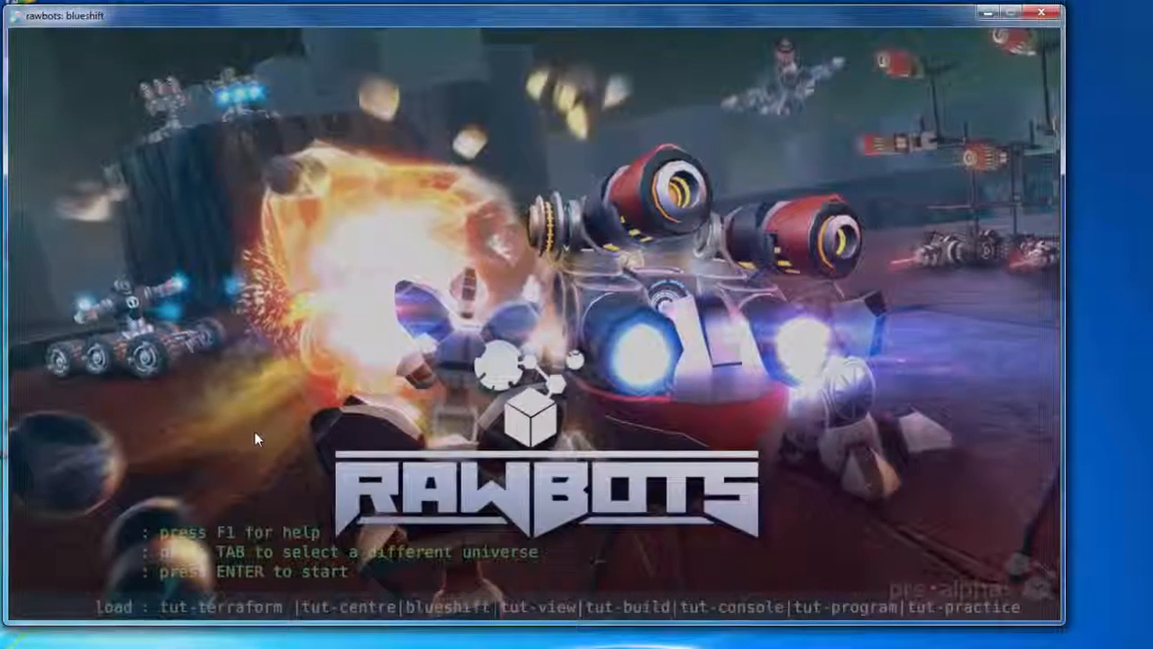
Show and hide the F1 help overlay, cycle the load line to blueshift and start it.
key(f1)
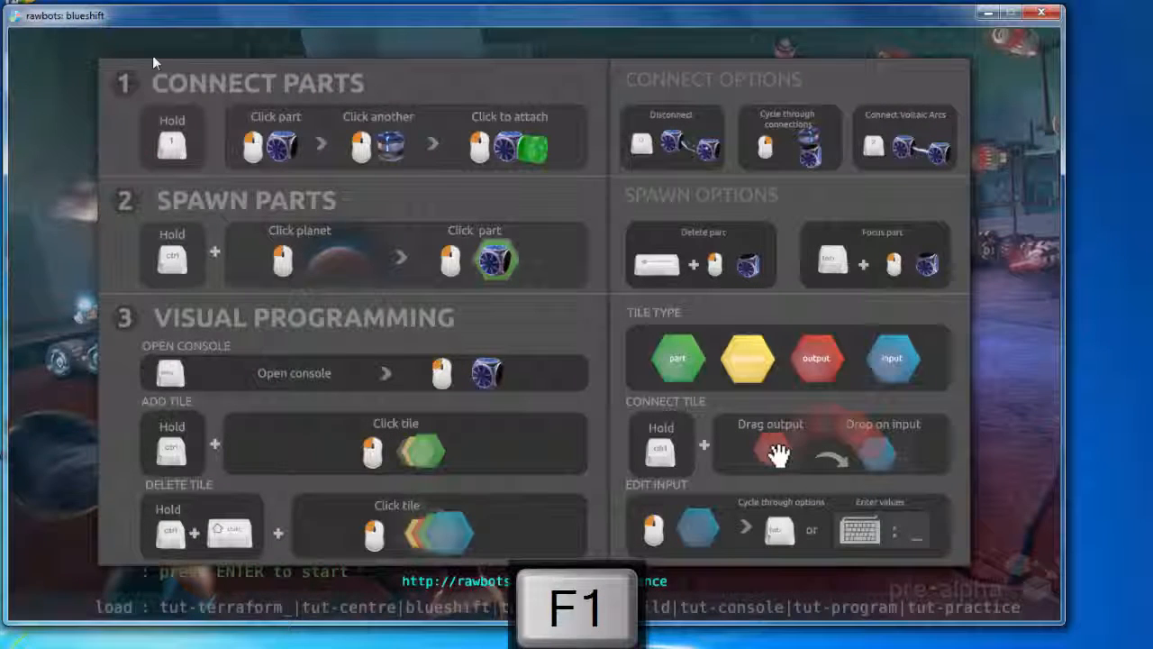
key(f1)
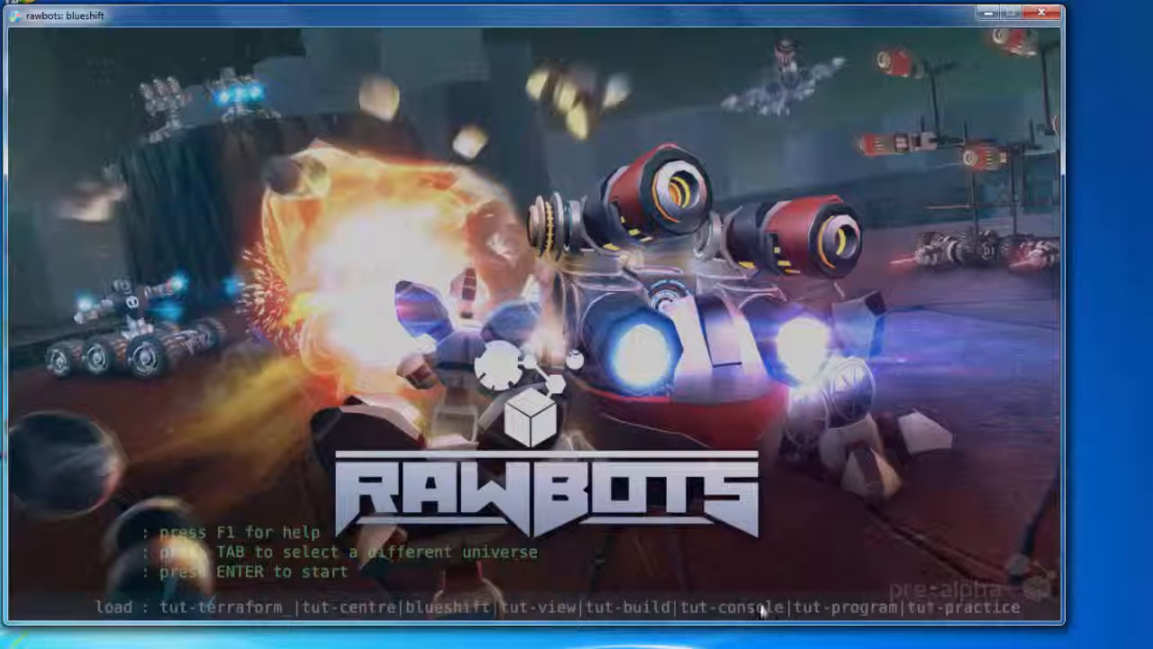
mouse_move(189, 628)
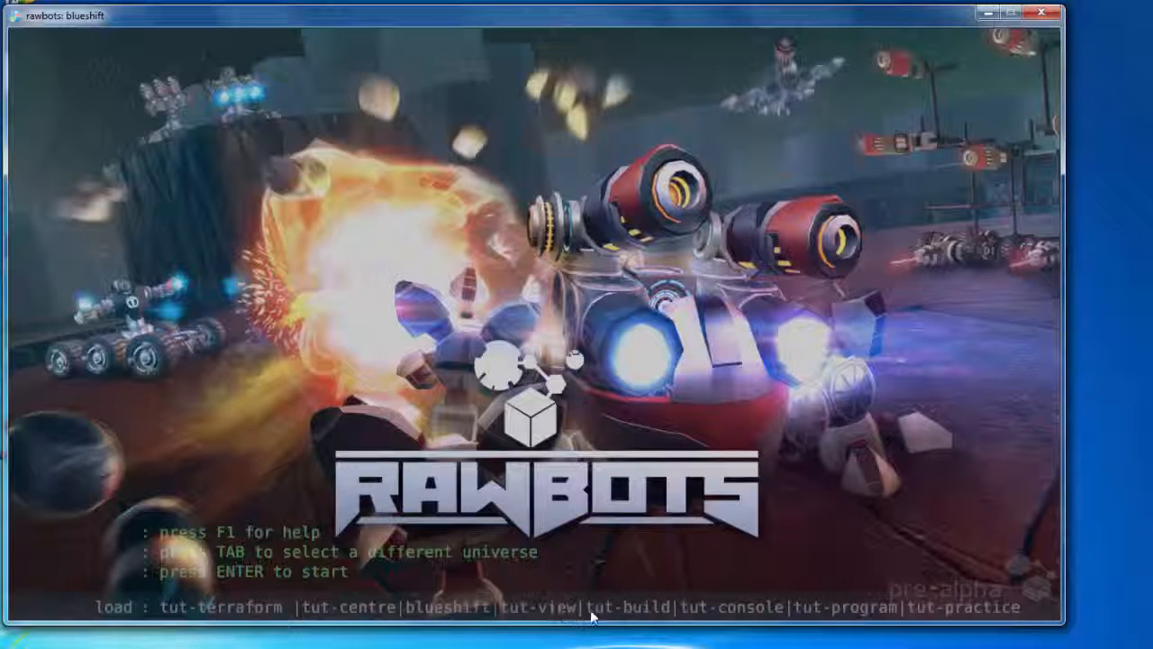
key(tab)
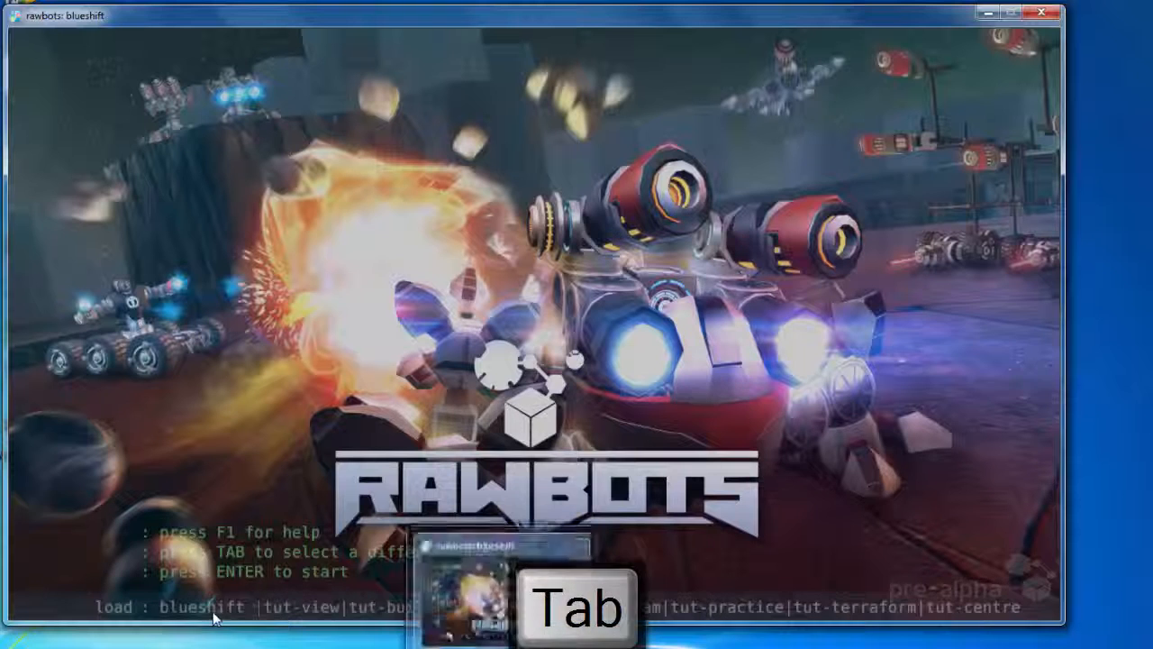
key(Tab)
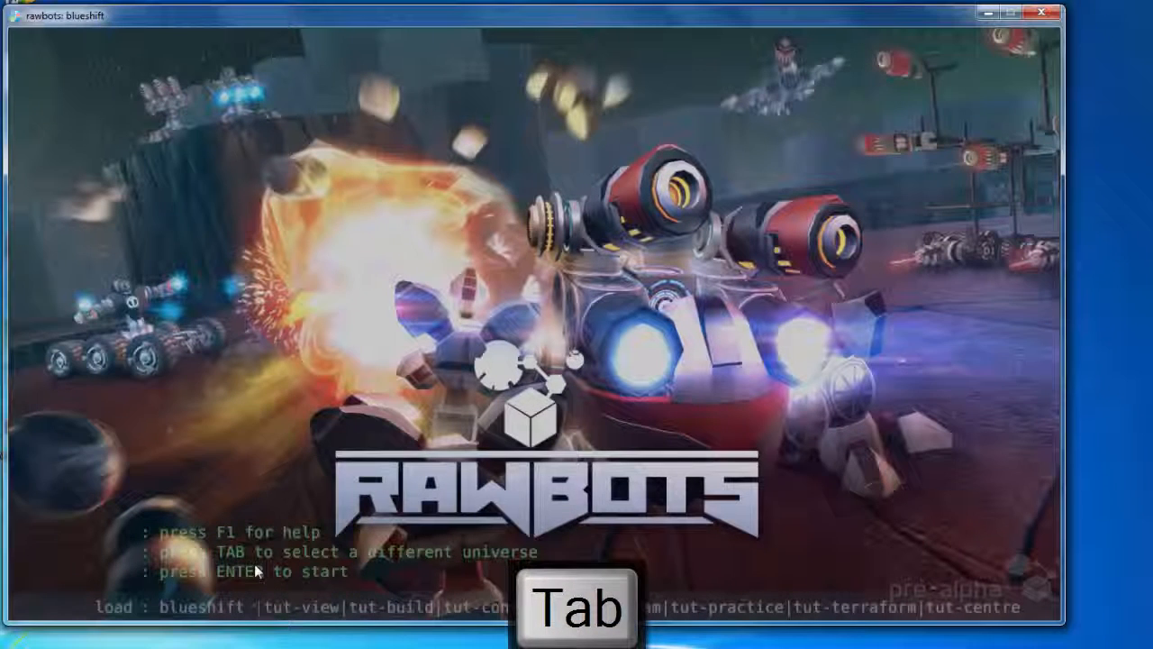
key(tab)
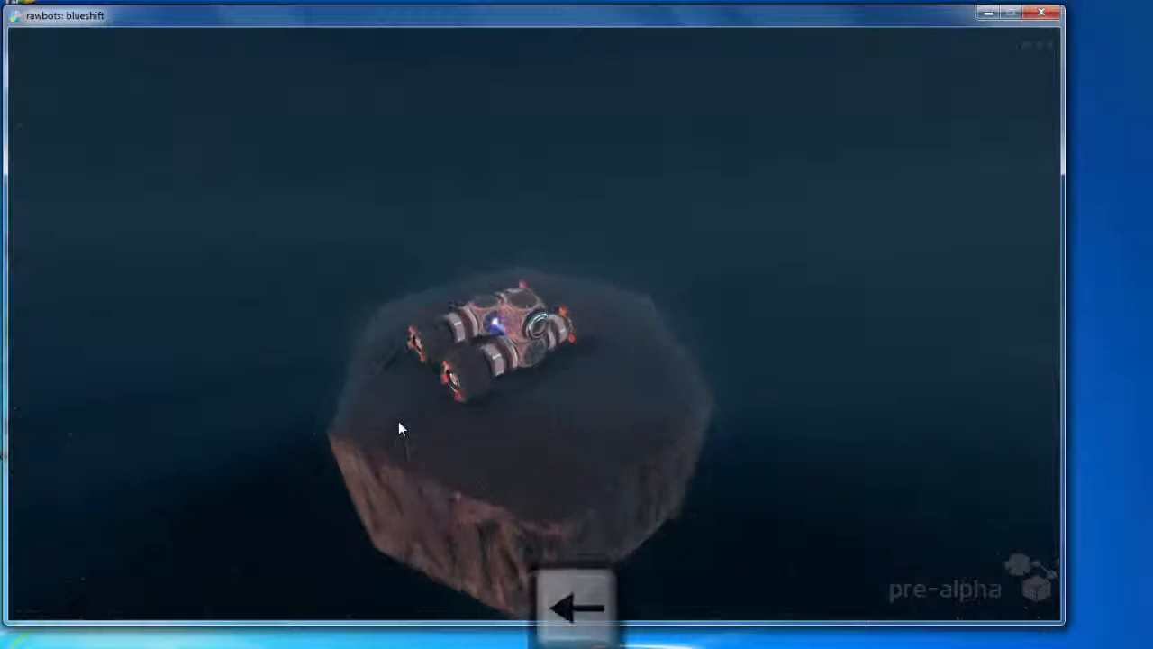
Bring up the command console over the loaded blueshift universe.
click(575, 609)
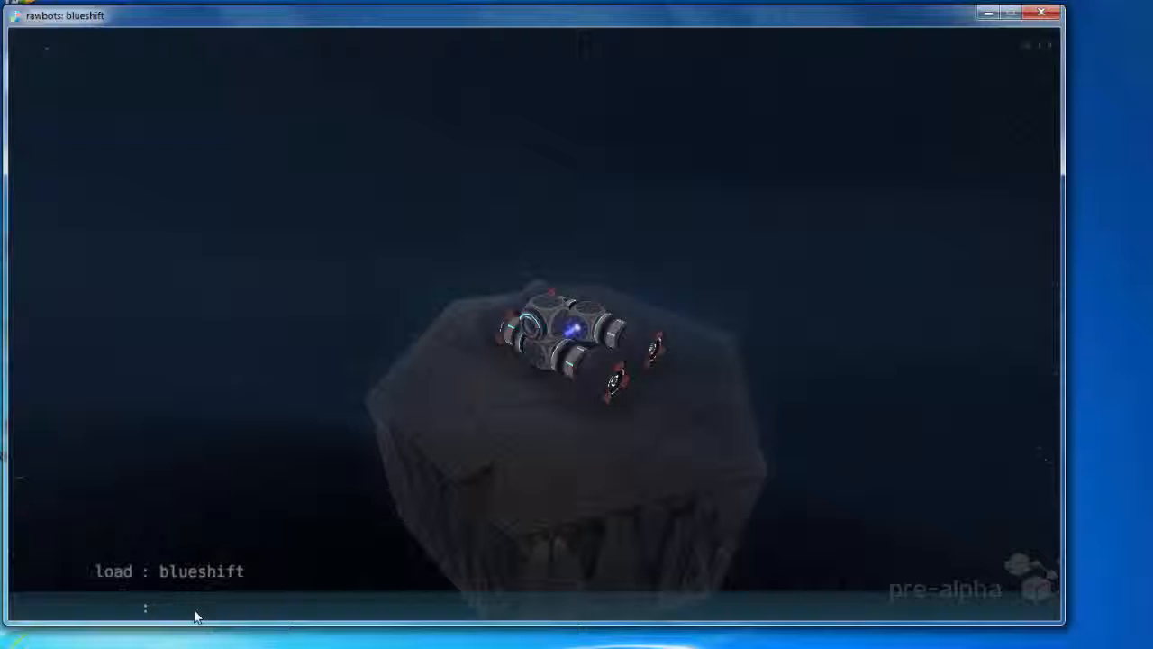
Run the settings command, then load to leave blueshift and return to the title screen.
text(sett)
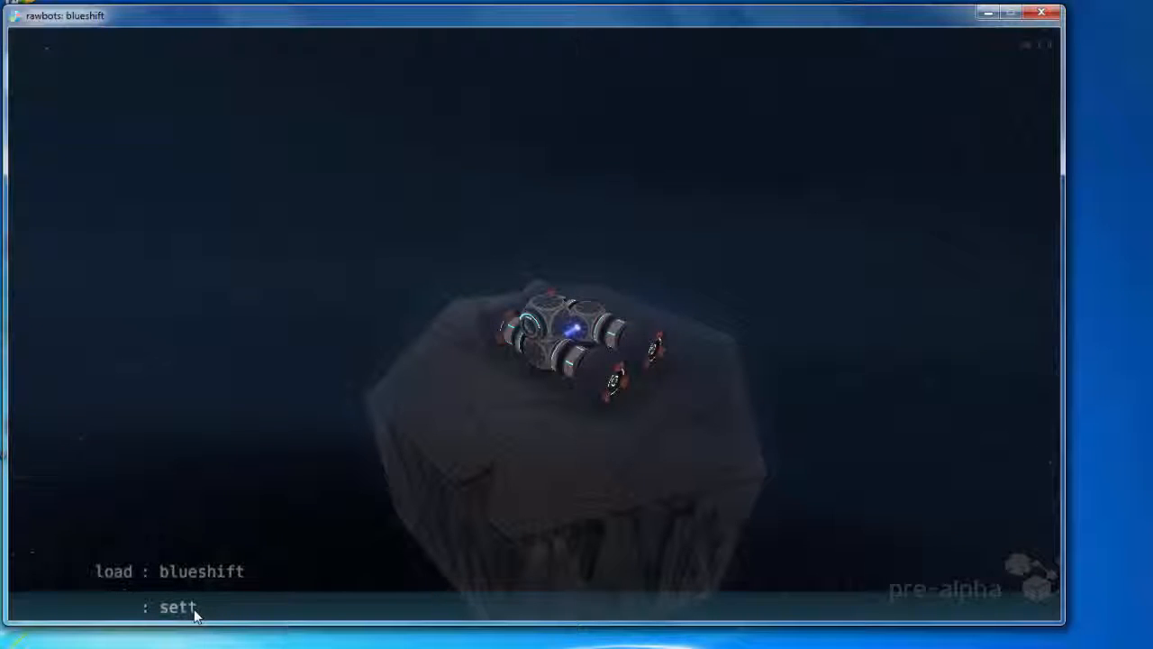
key(Enter)
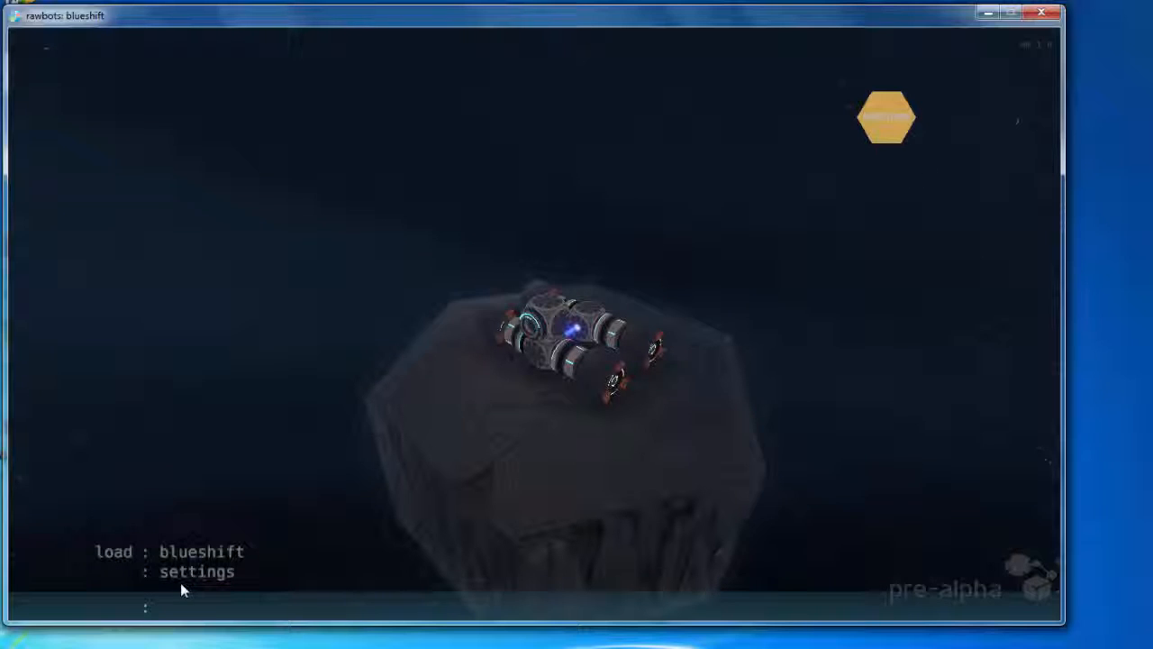
key(Enter)
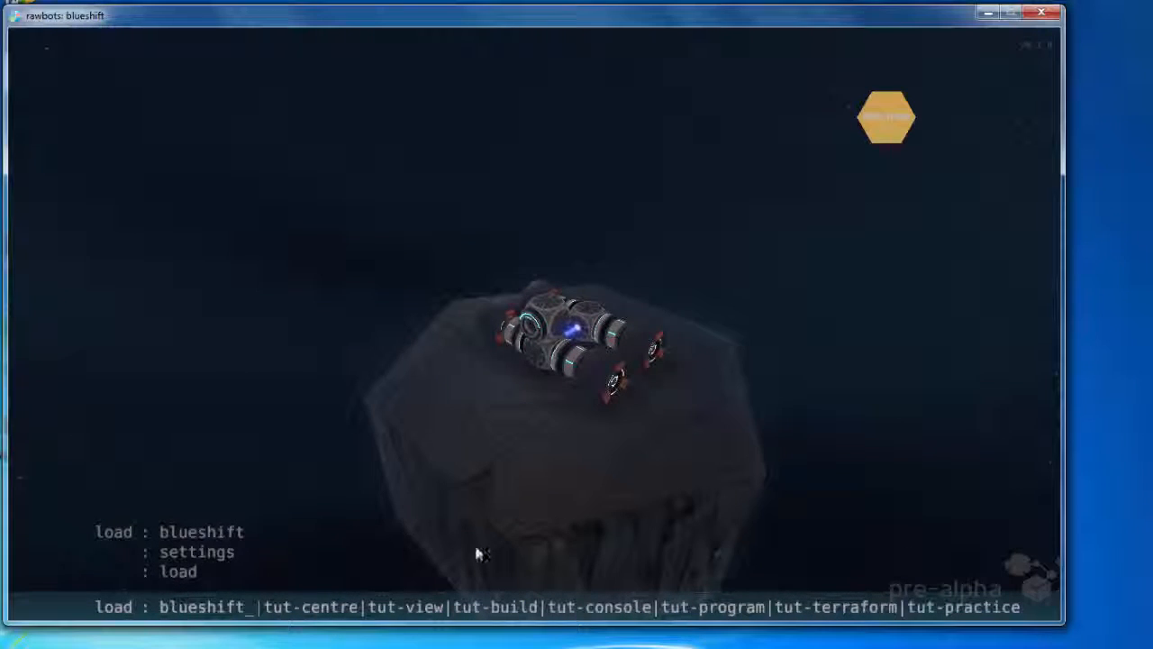
mouse_move(486, 440)
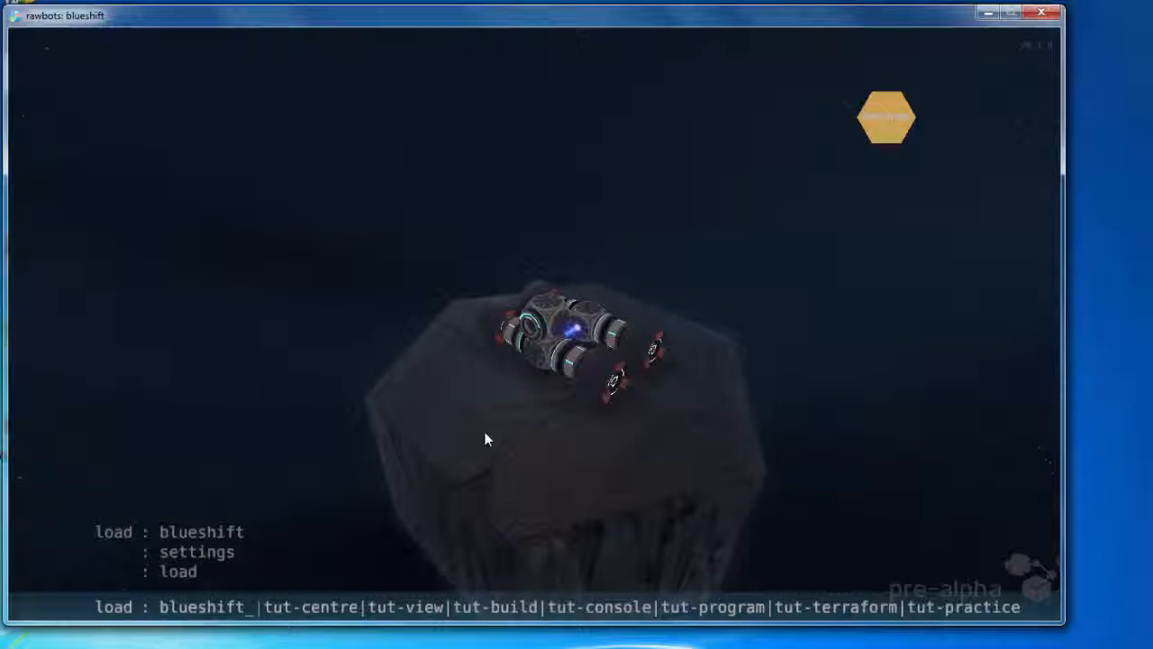
key(Tab)
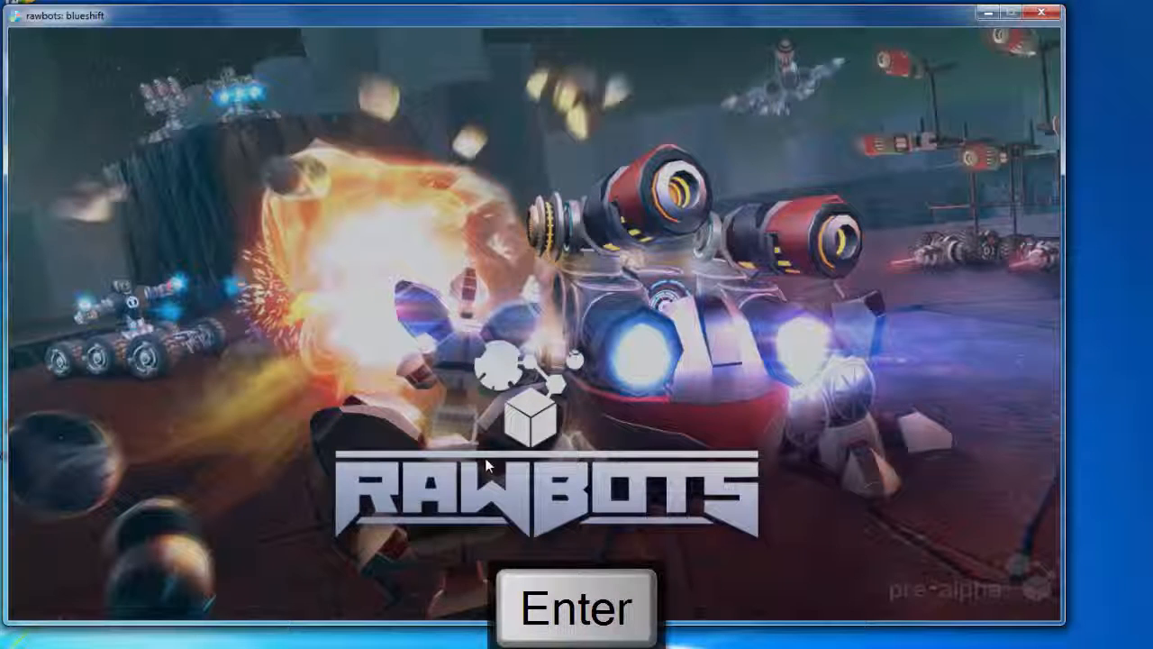
click(577, 605)
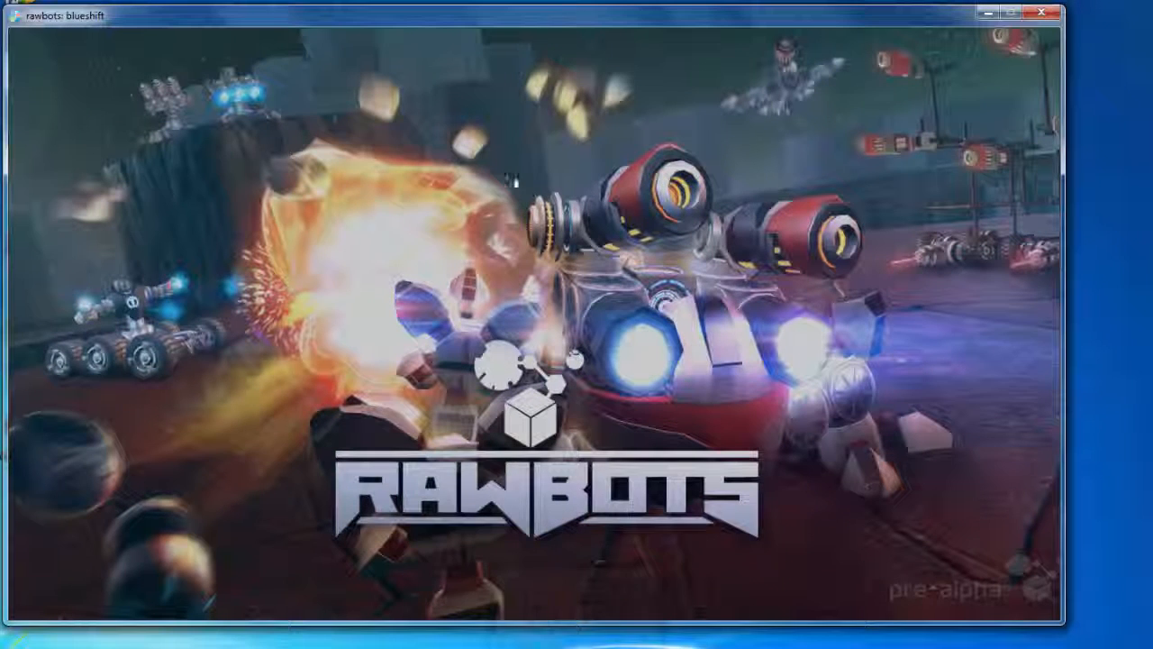